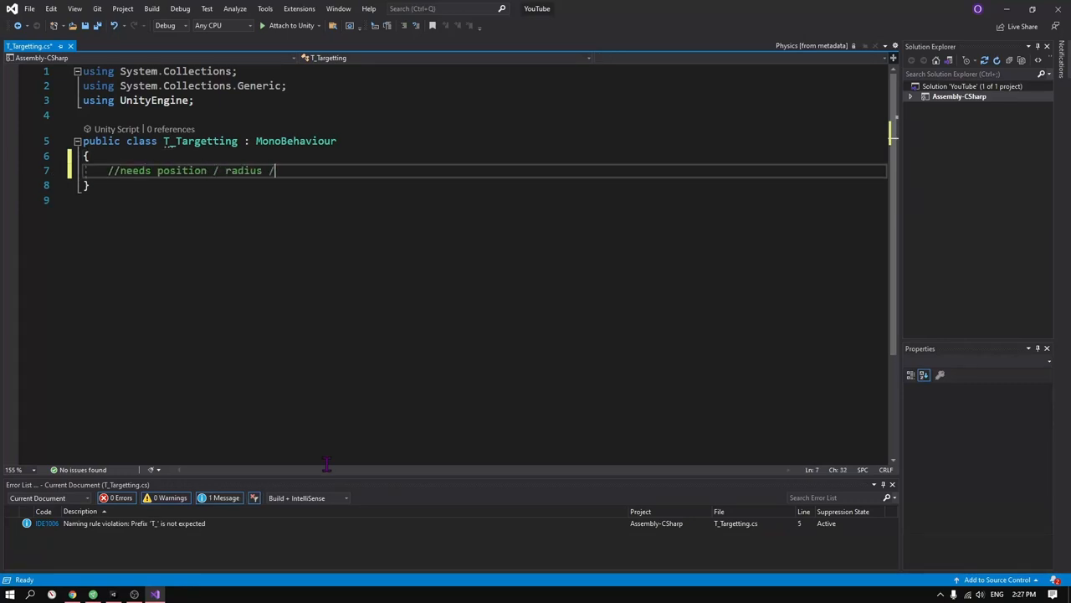
# - Write planning comments and an IEnumerator CO_TargetFinder stub outlining get-targets, set-first-target and repeat steps
pyautogui.write('layer mask')
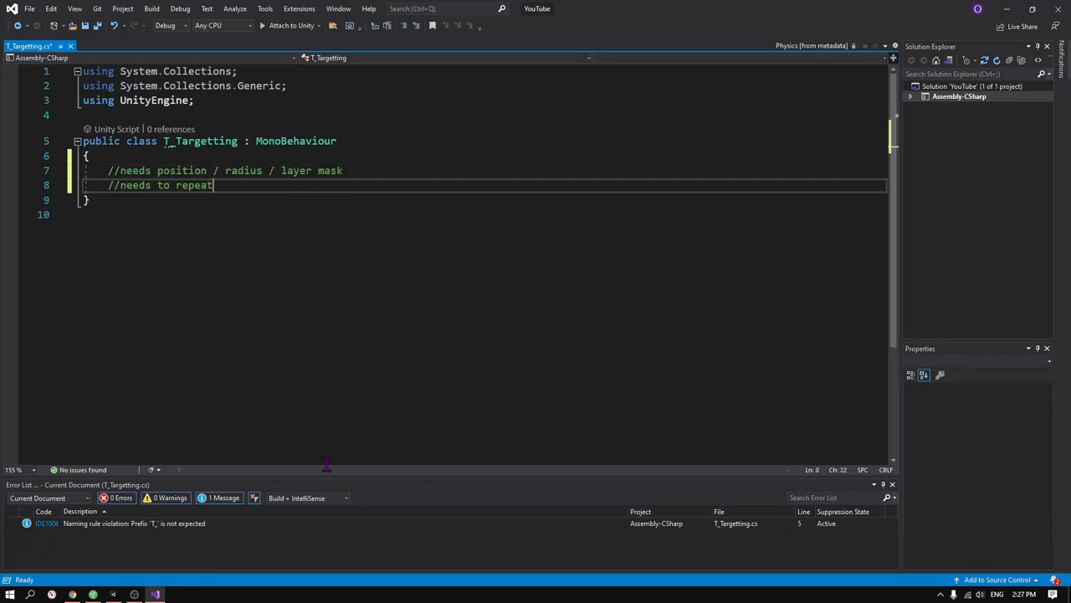
pyautogui.write('IEnumerator CO_TargetFinder(')
pyautogui.write('yield return null;')
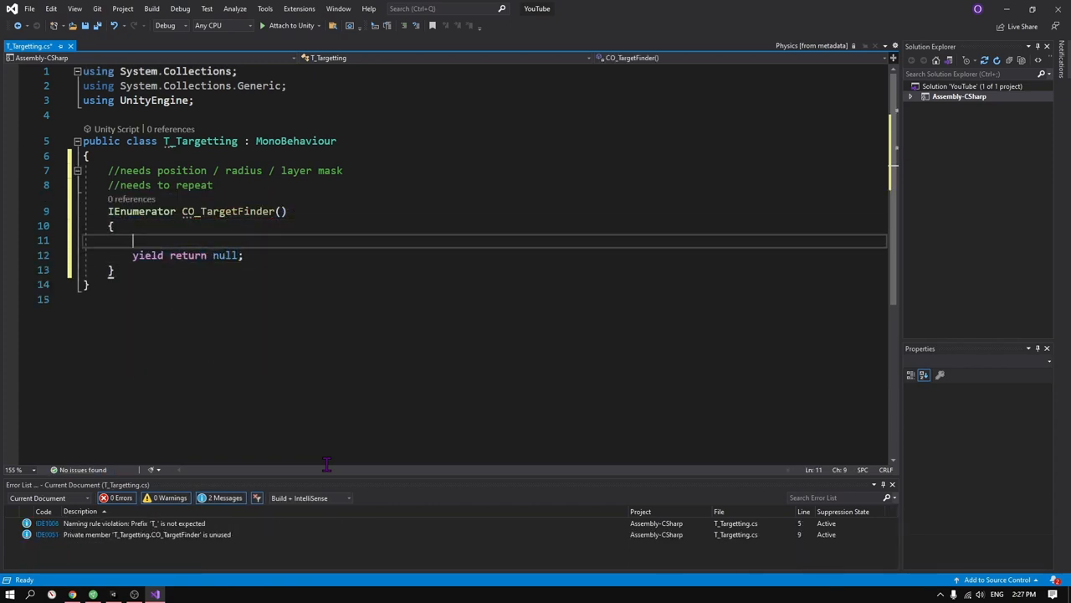
pyautogui.write('//get all targets')
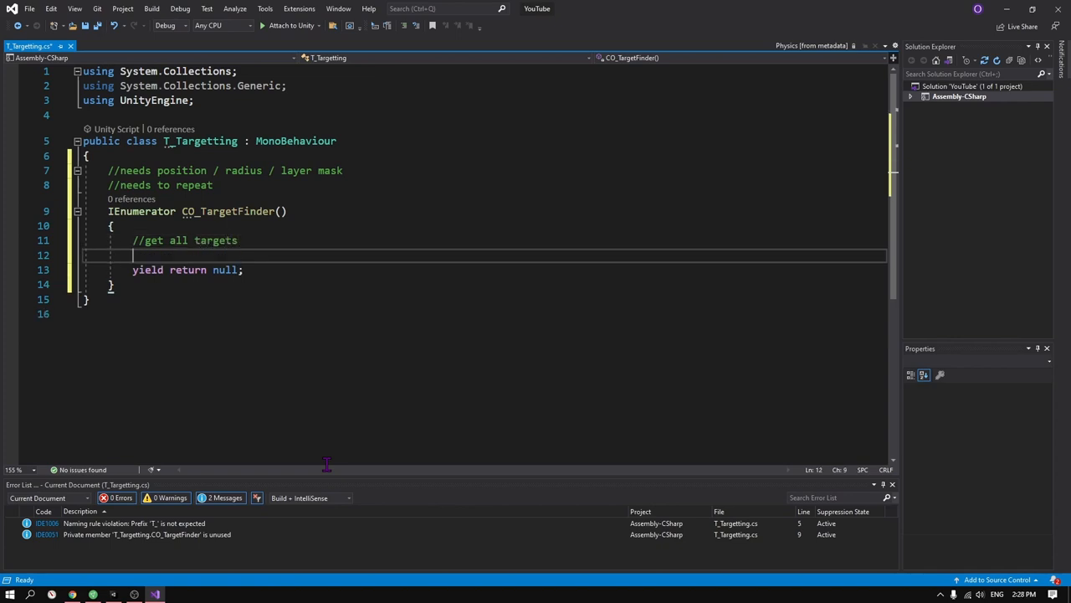
pyautogui.write('//repeat')
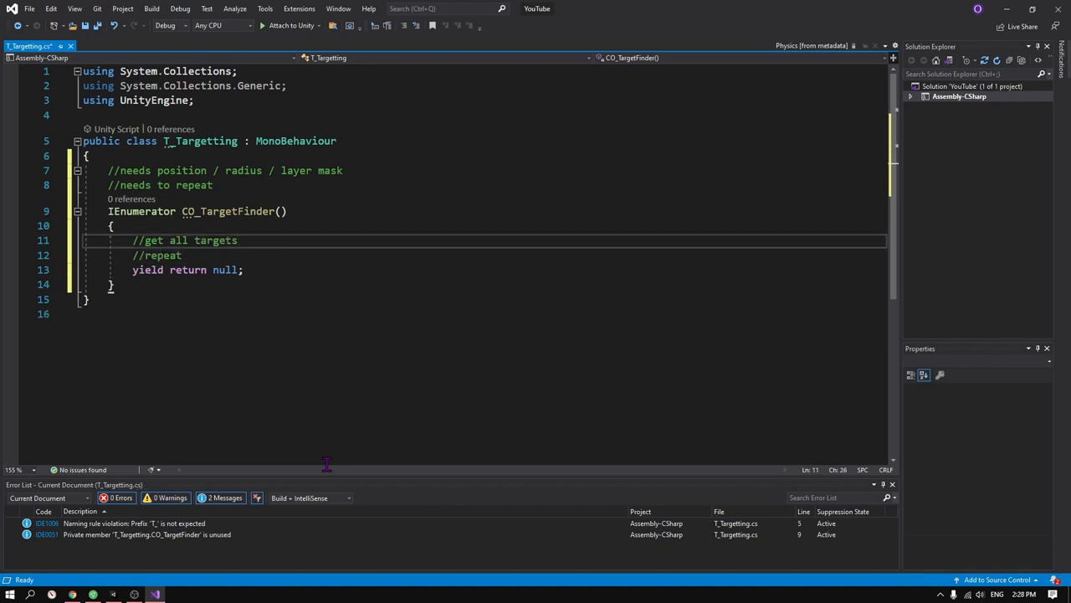
pyautogui.write('//set current target to the')
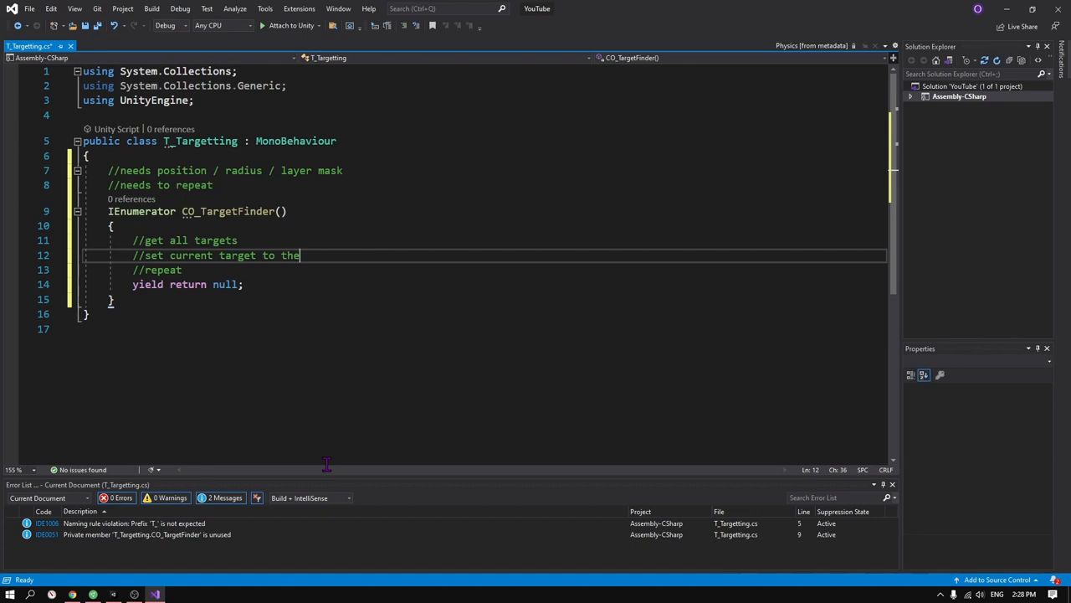
pyautogui.write('first target')
pyautogui.write('[SerializeField] private ;')
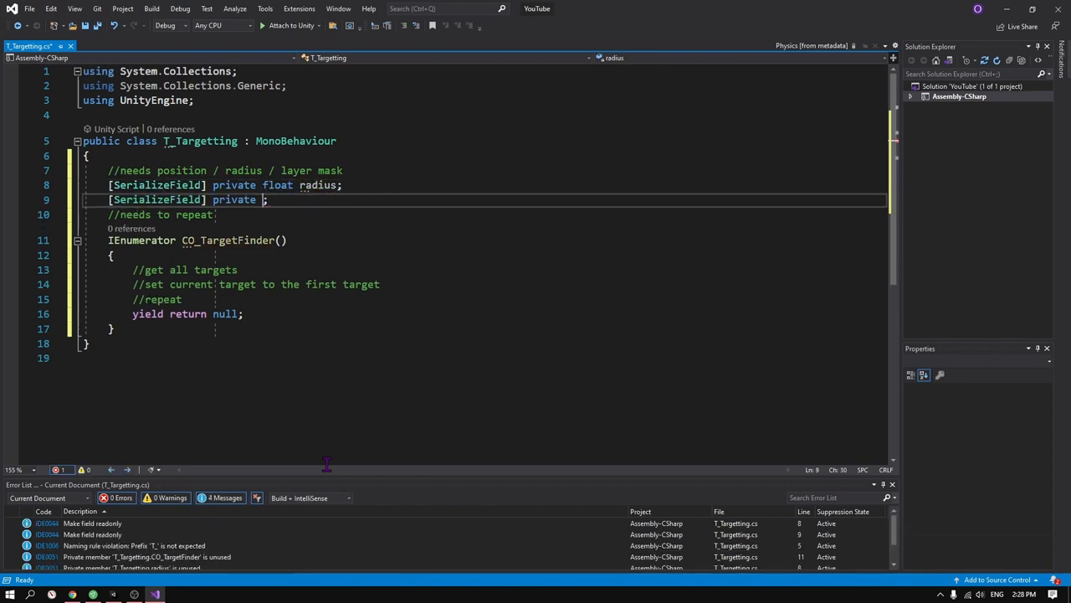
# - Declare the LayerMask mask and private Transform m_currentTarget fields
pyautogui.write('LayerMask mask')
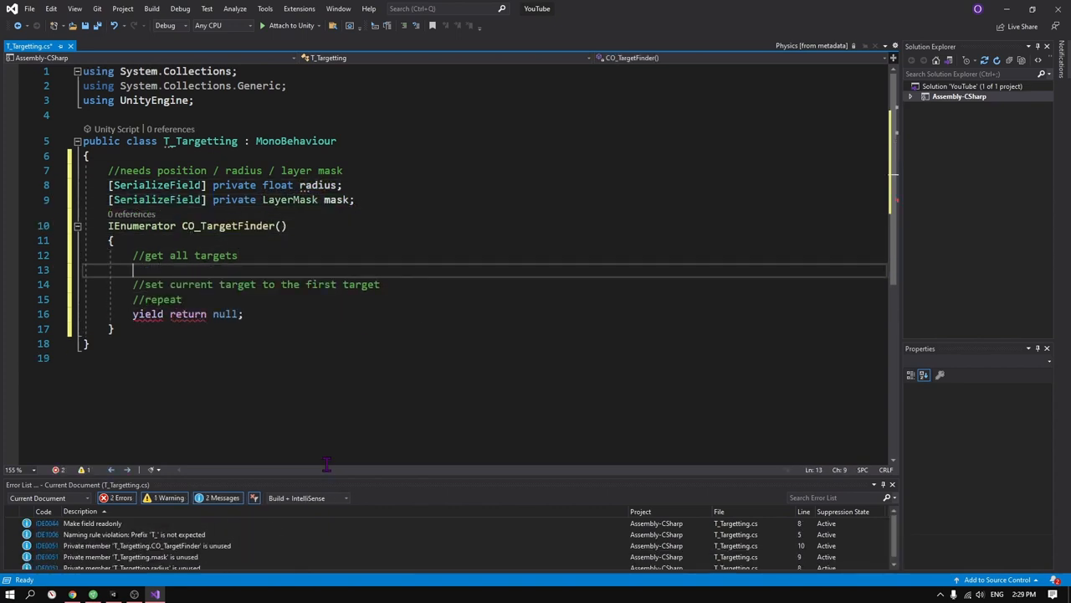
pyautogui.write('private Transform')
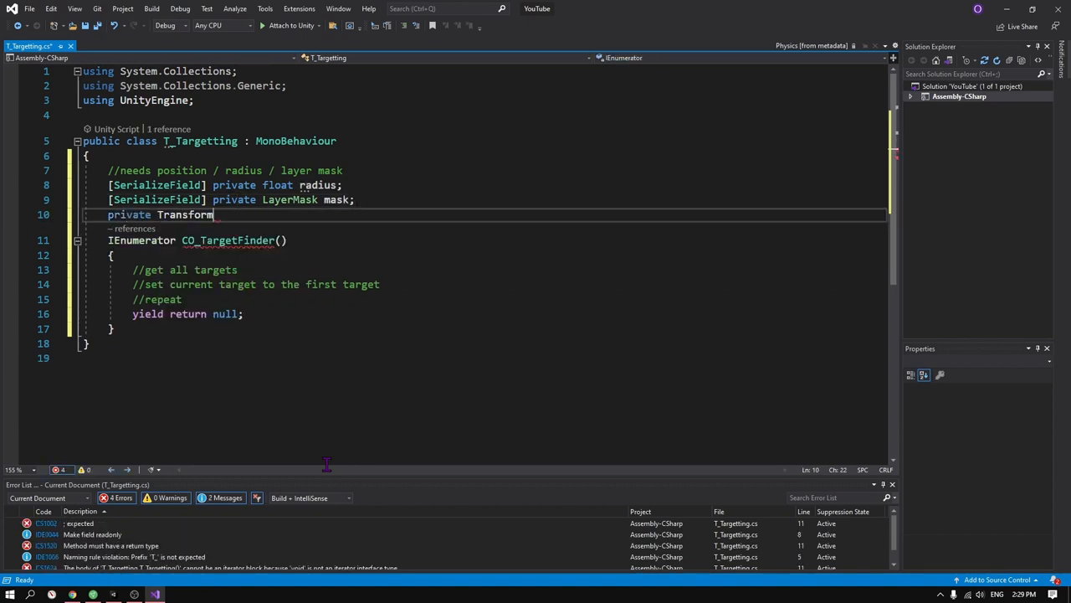
pyautogui.write('m_currentTarget;')
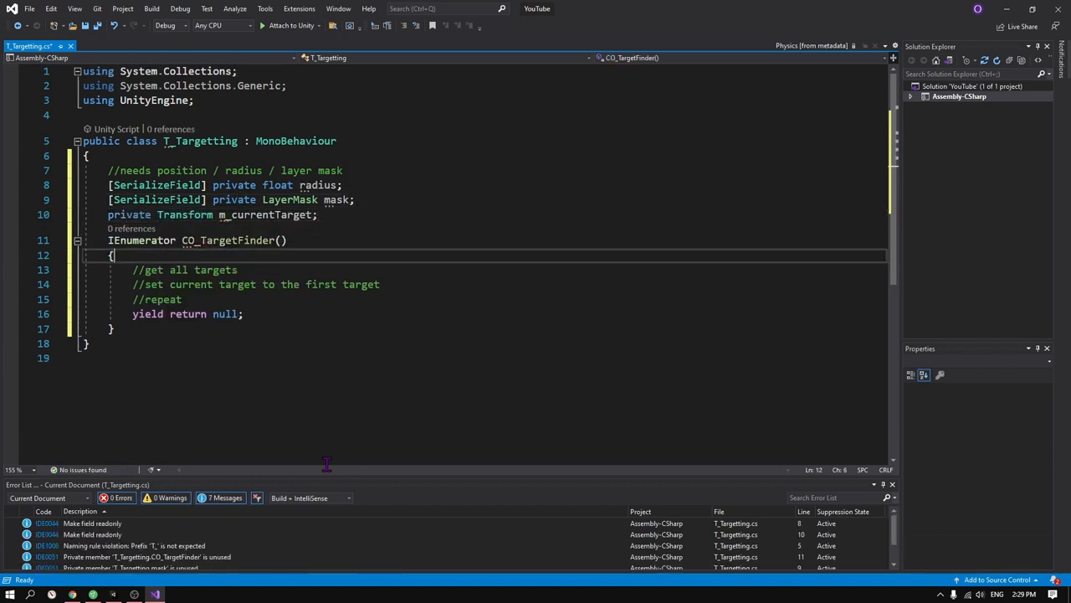
# - Gather targets with Physics.OverlapSphere(transform.position, radius, mask) and declare Transform m_transform
pyautogui.write('var targets = physics.OverlapSphere')
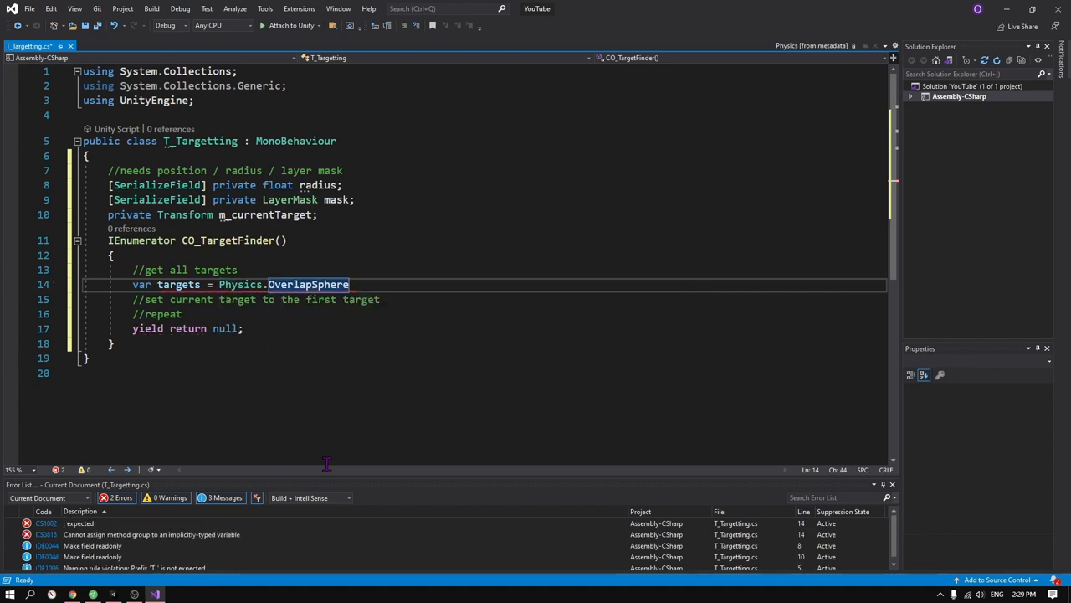
pyautogui.write('(transform.position, radius,)')
pyautogui.write('private')
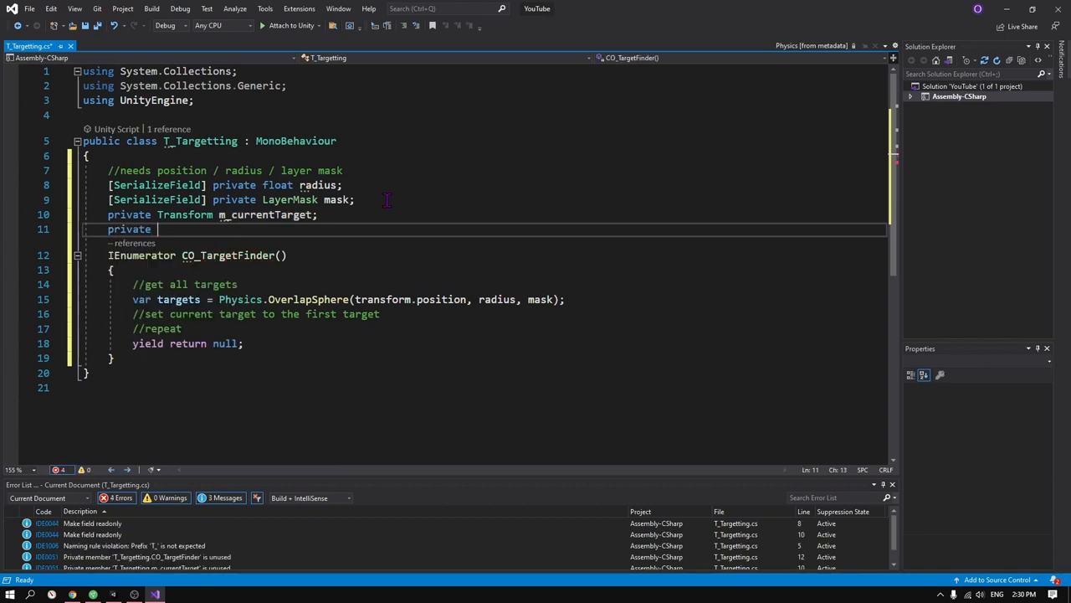
pyautogui.write('Transform m_transform;')
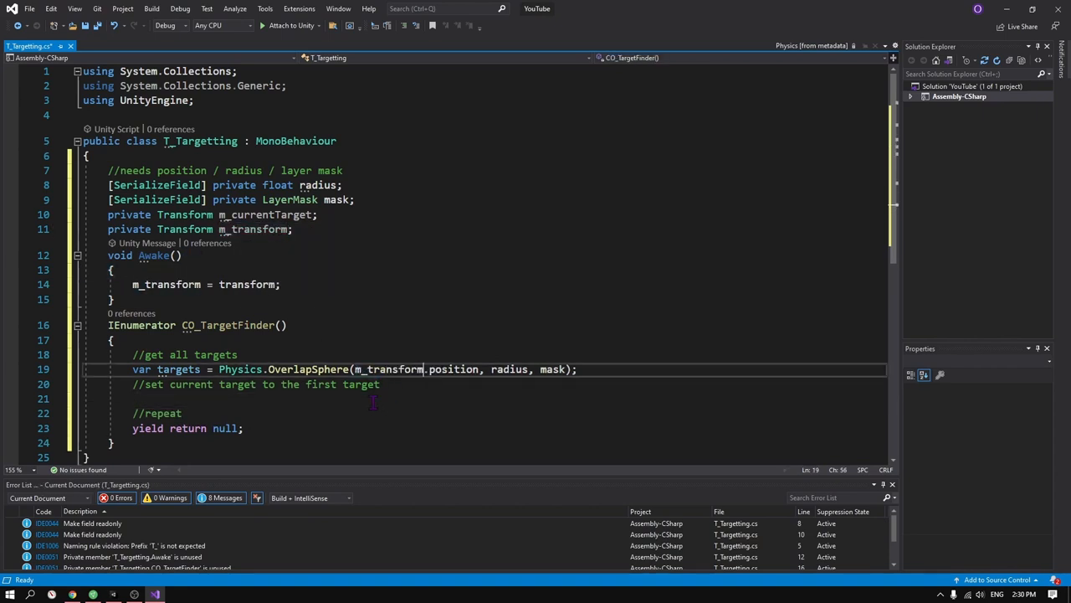
# - Assign m_currentTarget = targets[0].GetComponent<Transform>() and declare a private WaitForSeconds field
pyautogui.write('m_currentTarget = targets[0]')
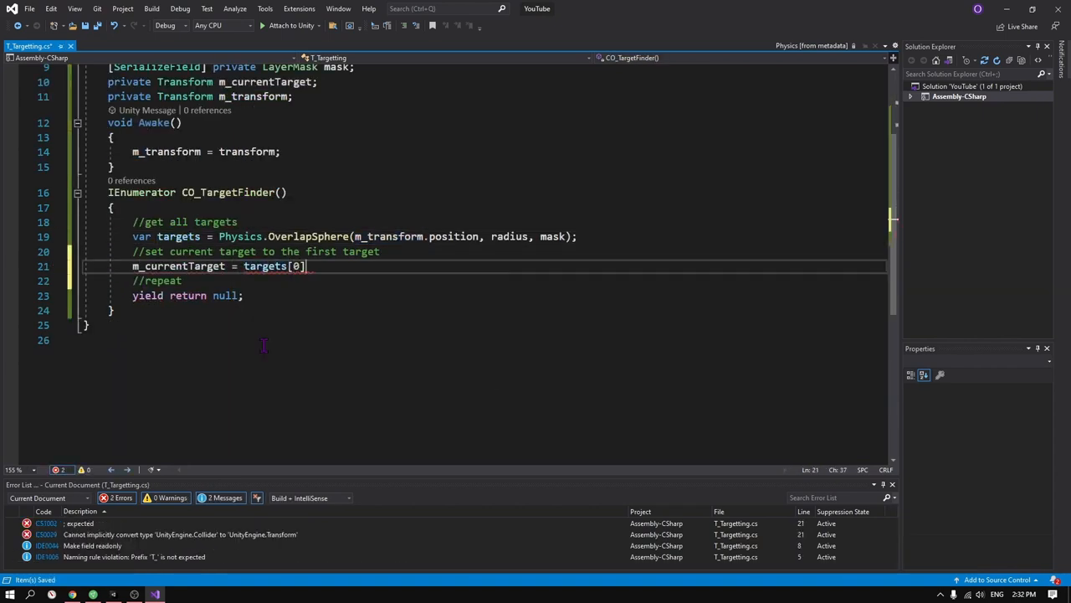
pyautogui.write('.GetComponent<Transform>();')
pyautogui.click(188, 295)
pyautogui.write('WaitForSeconds')
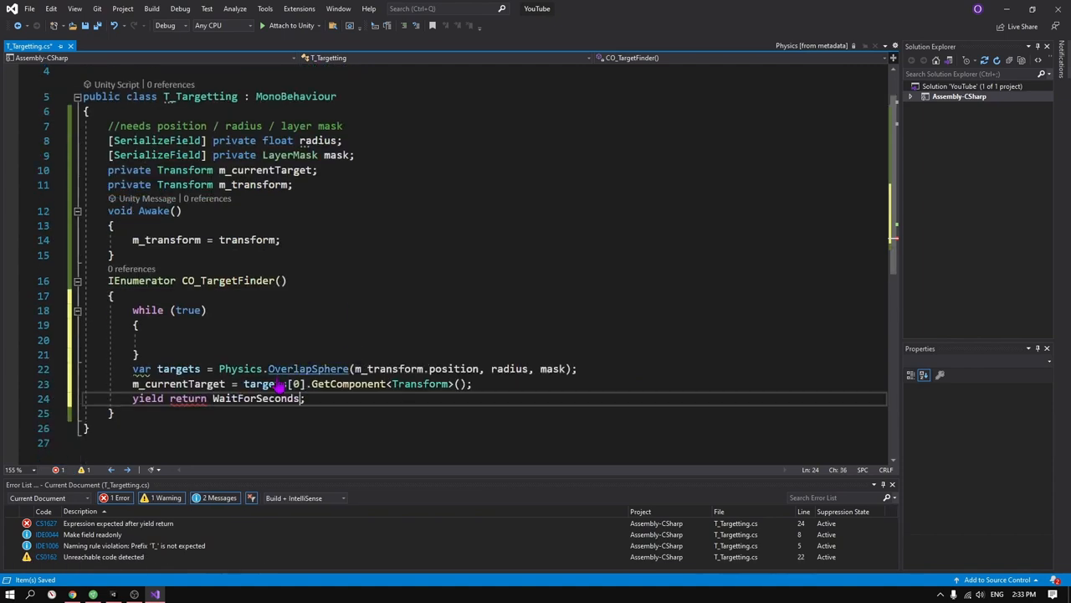
pyautogui.write('private WaitForSeconds m_wfs;')
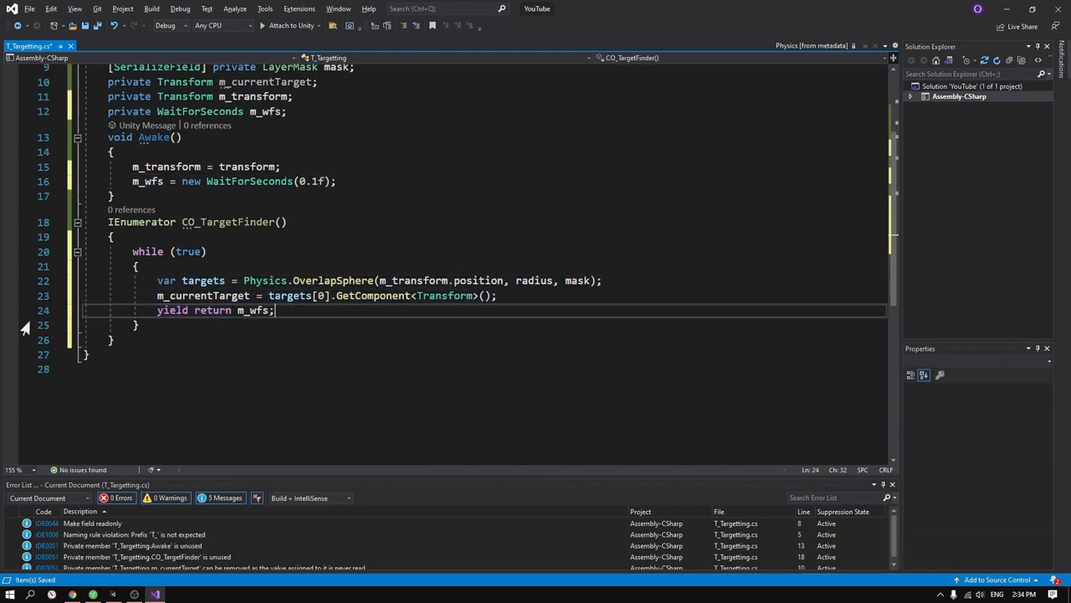
# - Add FixedUpdate with transform.LookAt on the current target and a targets.Length != 0 check
pyautogui.click(77, 238)
pyautogui.write('StartCoroutine(CO_TargetFinder());')
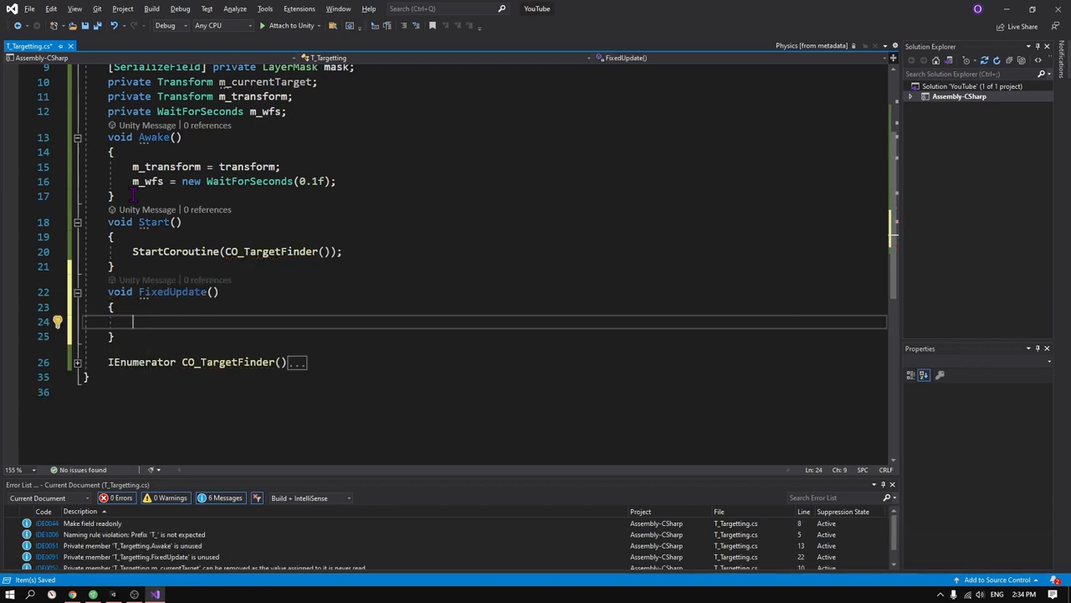
pyautogui.write('transform.LookAt(m_currentTarget);')
pyautogui.write('if (targets.Length ')
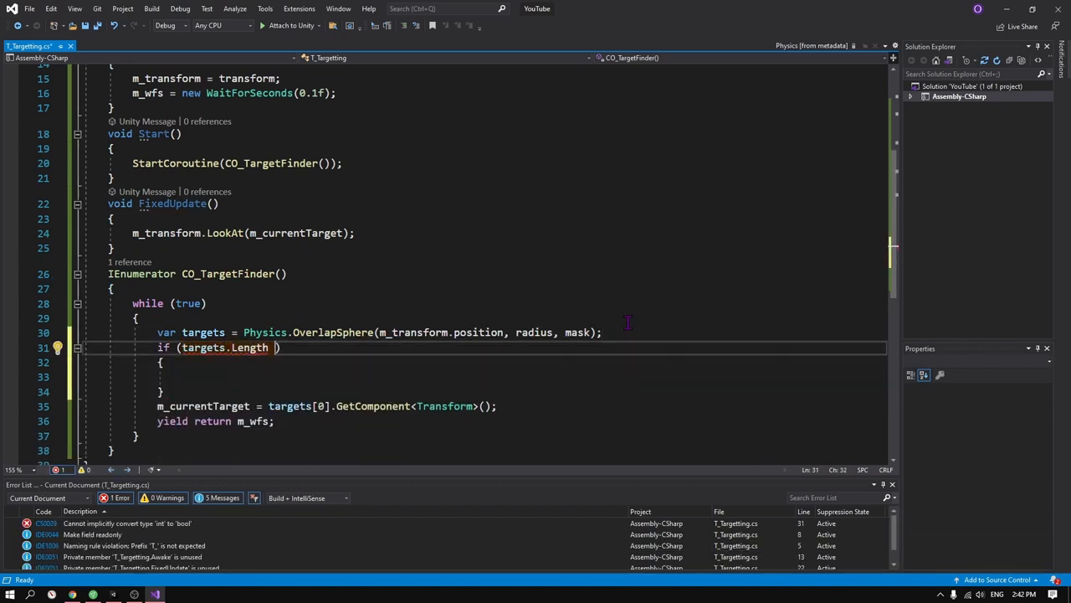
pyautogui.write('!= 0')
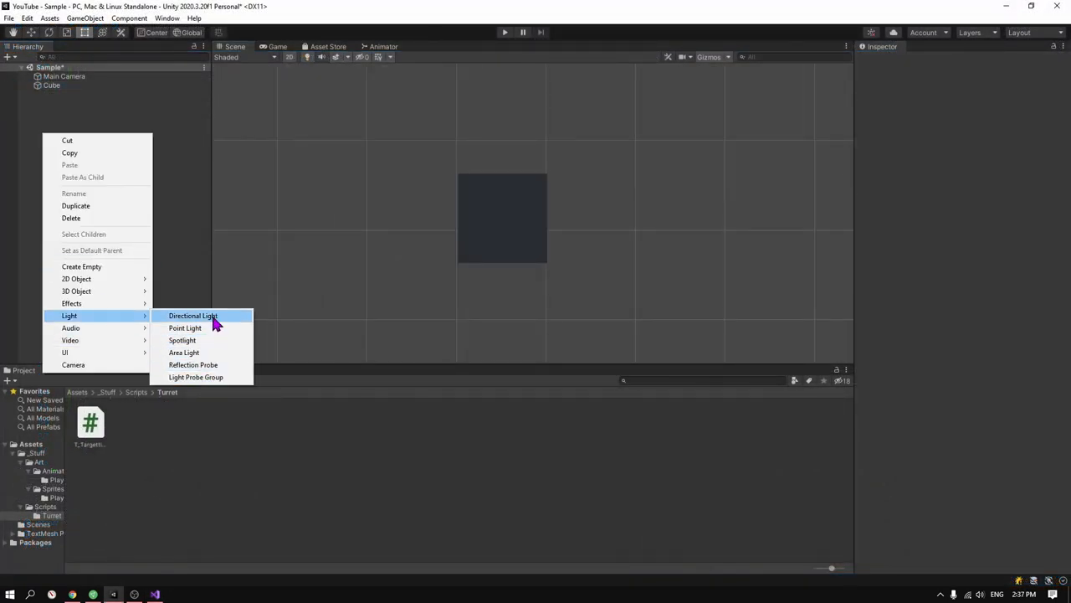
# - Add a directional light to the scene and select the turret body
pyautogui.click(193, 314)
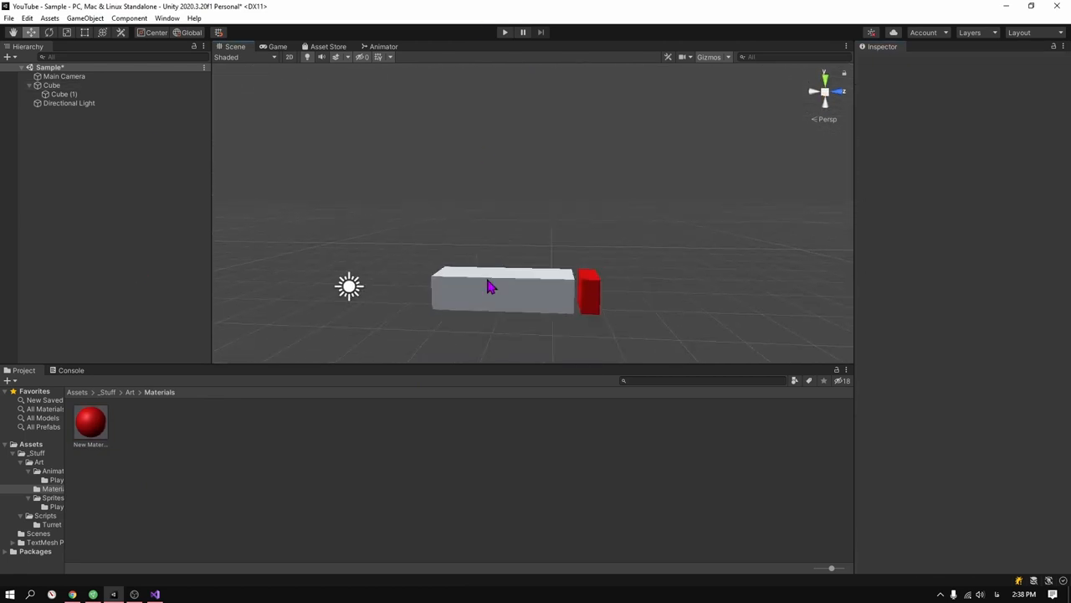
pyautogui.click(502, 288)
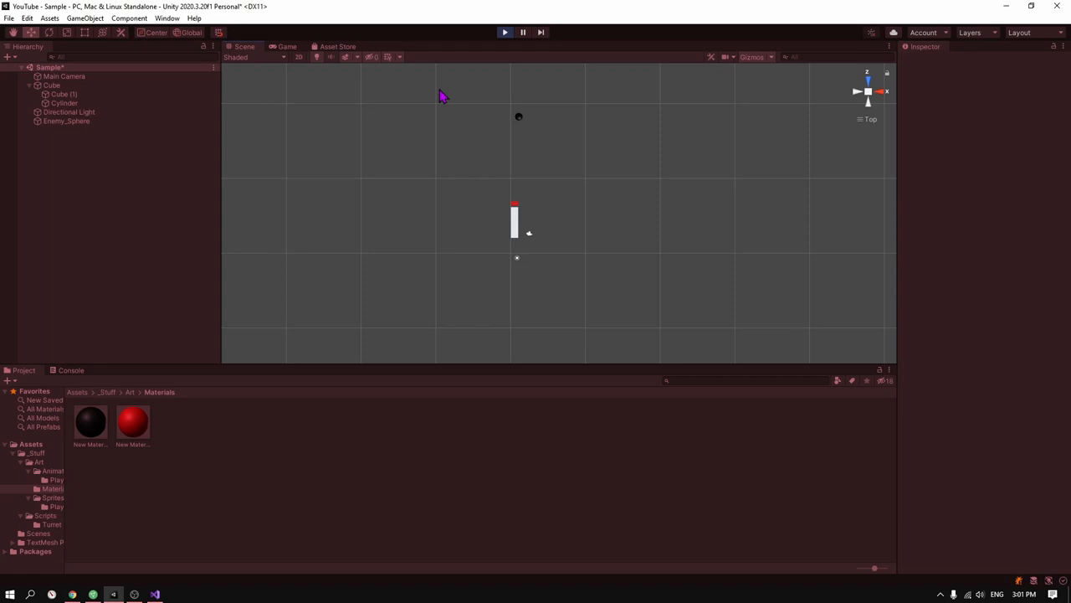
# - Drag Enemy_Sphere right, above-left, far right and below-left of the turret to watch it track
pyautogui.click(67, 121)
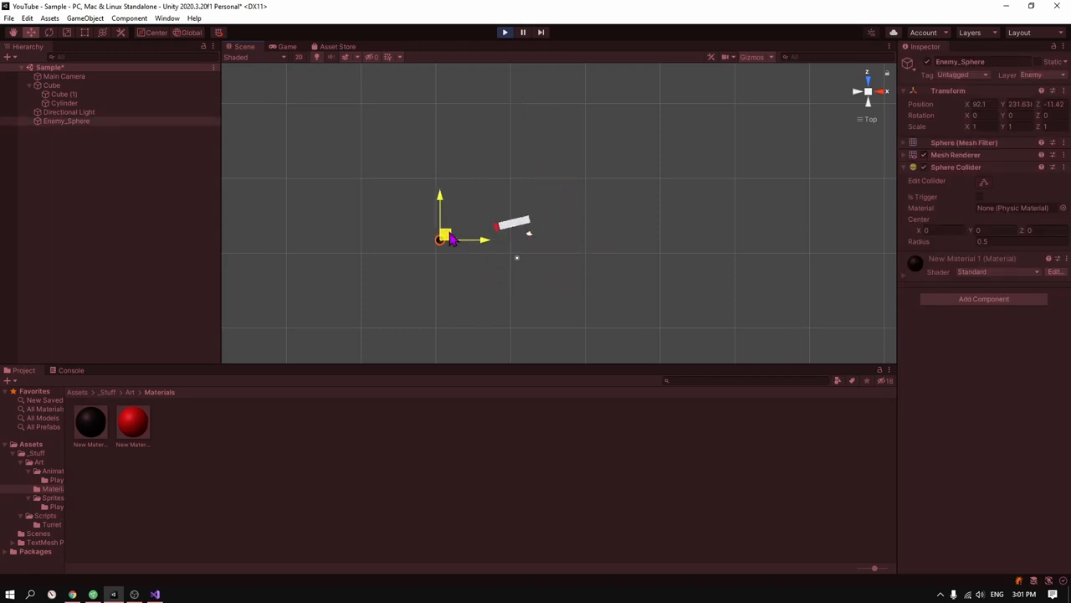
pyautogui.moveTo(449, 238); pyautogui.dragTo(566, 227)
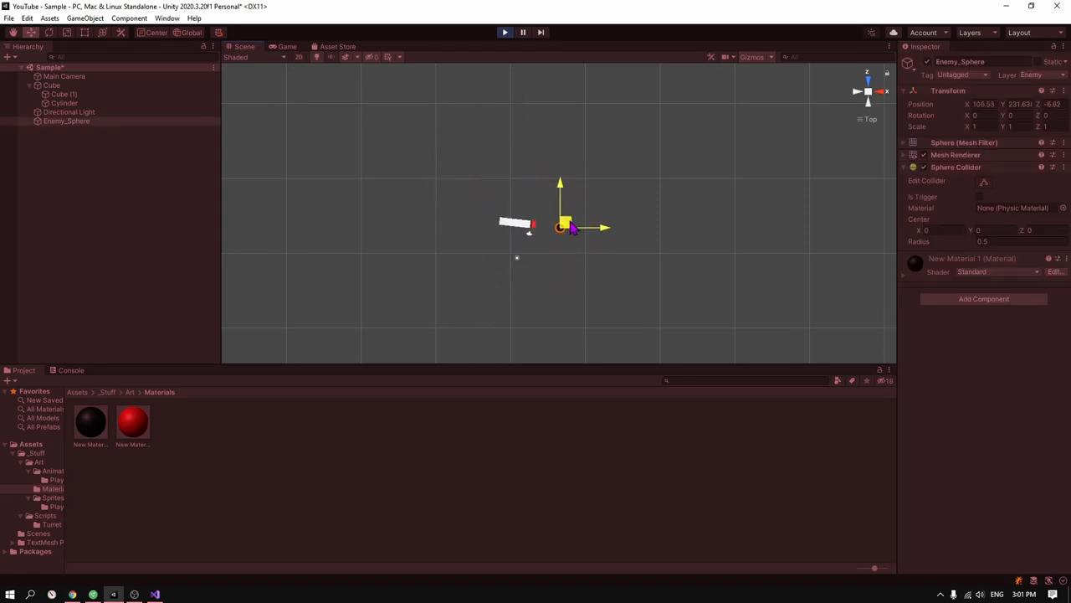
pyautogui.moveTo(560, 226); pyautogui.dragTo(465, 188)
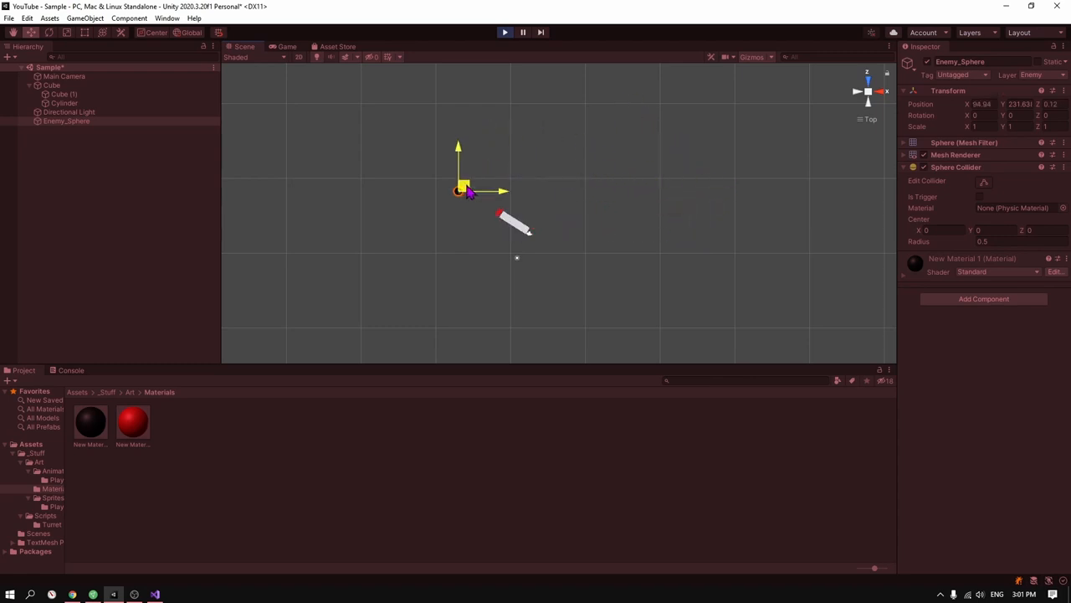
pyautogui.moveTo(465, 190); pyautogui.dragTo(710, 201)
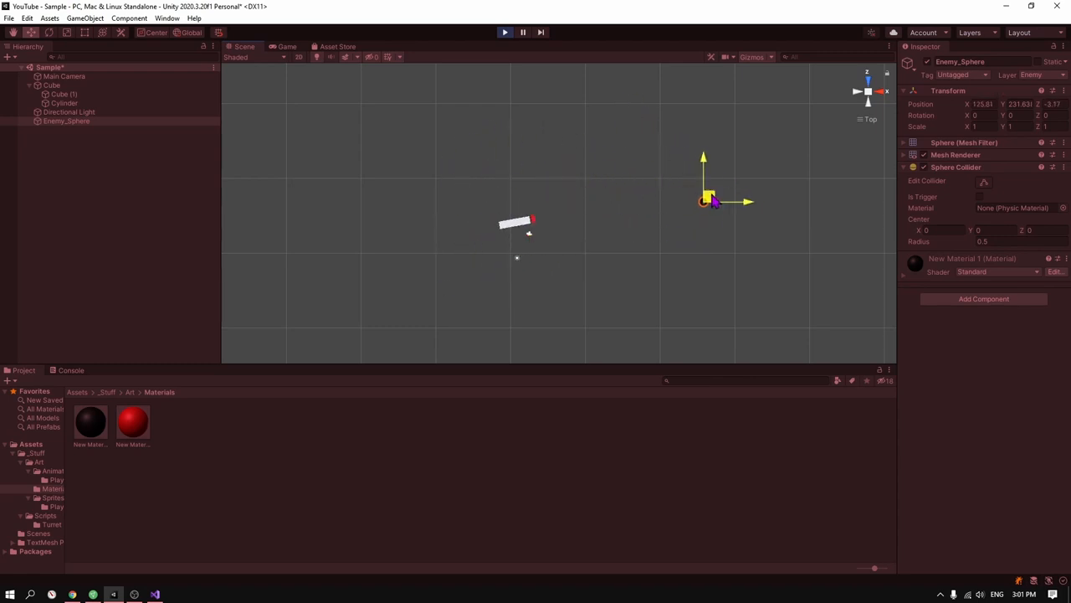
pyautogui.moveTo(710, 200); pyautogui.dragTo(465, 259)
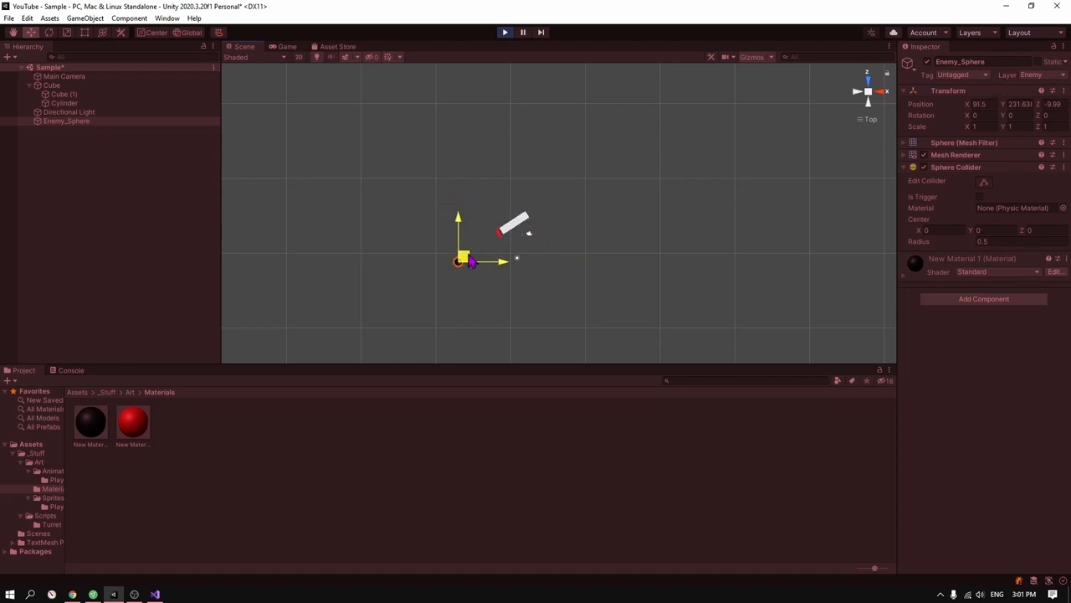